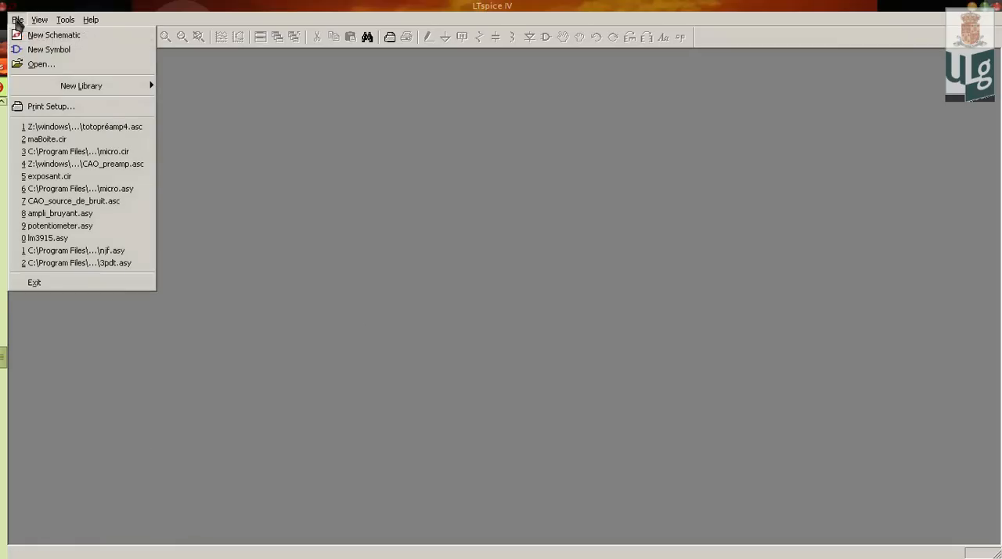
Step: Draw a rectangular symbol body around the origin in a new blank symbol
click(53, 35)
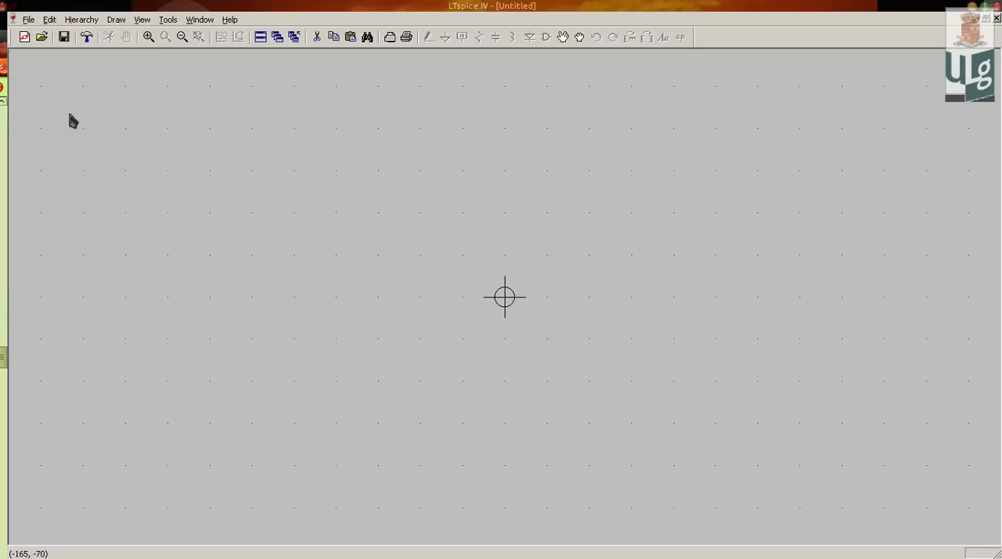
click(116, 19)
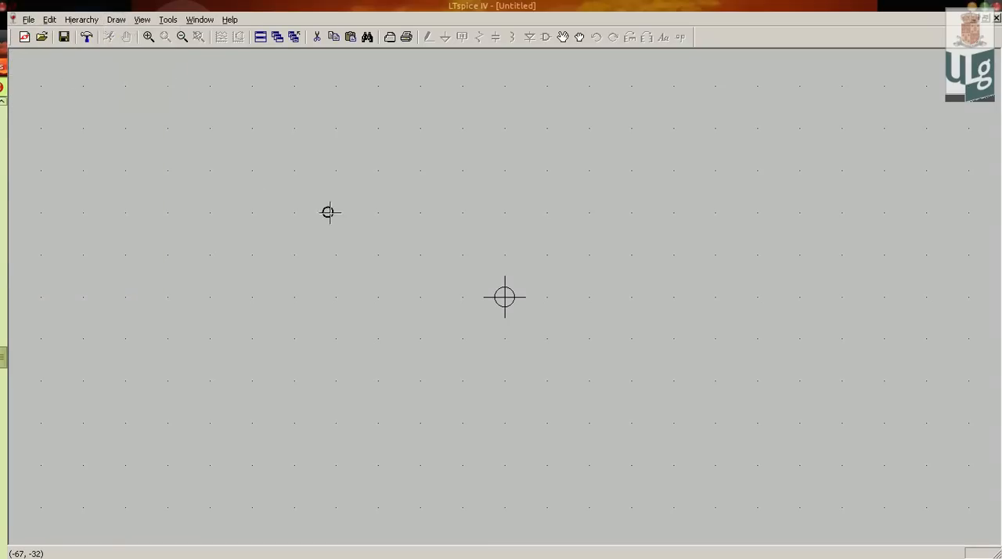
drag(329, 213, 723, 409)
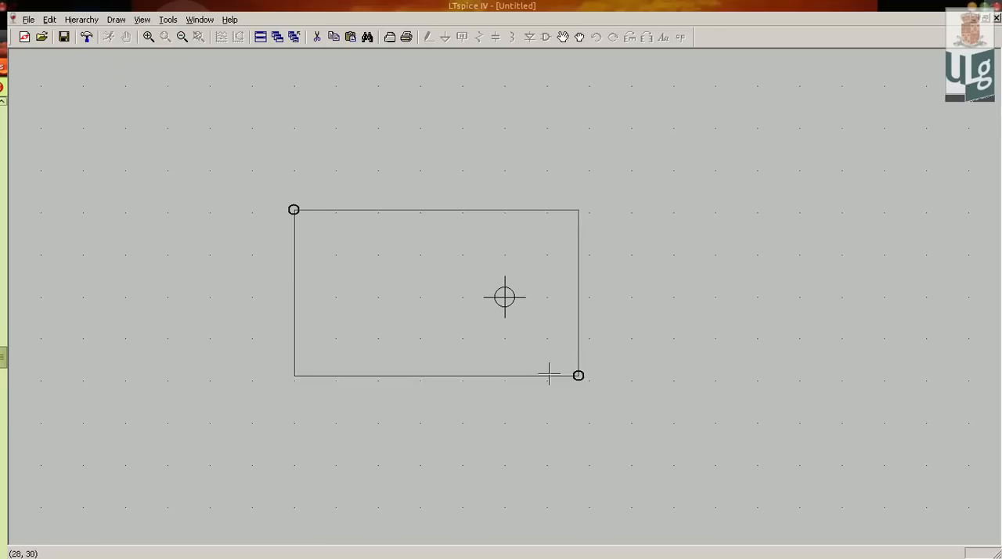
drag(578, 374, 708, 423)
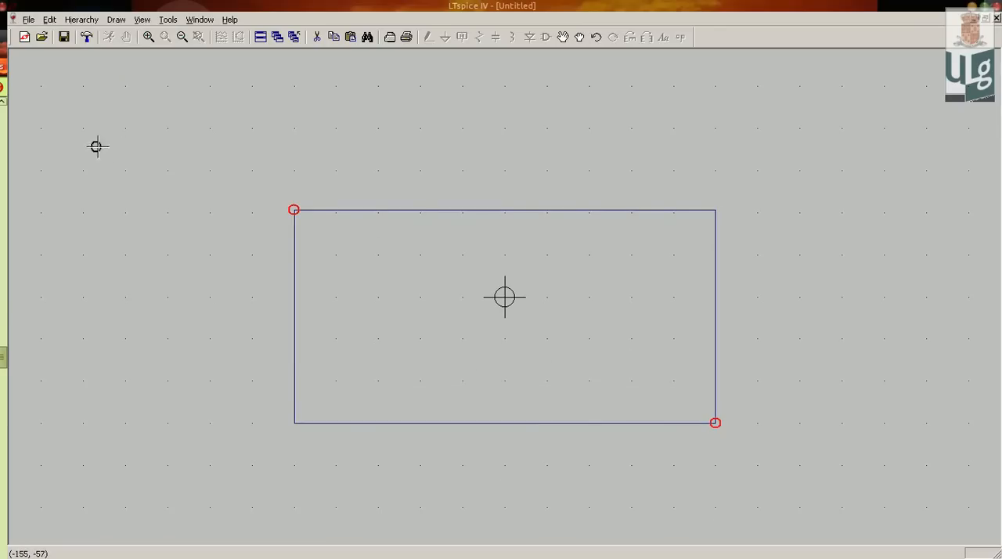
Step: Add a first pin named 'in' to the symbol
click(48, 19)
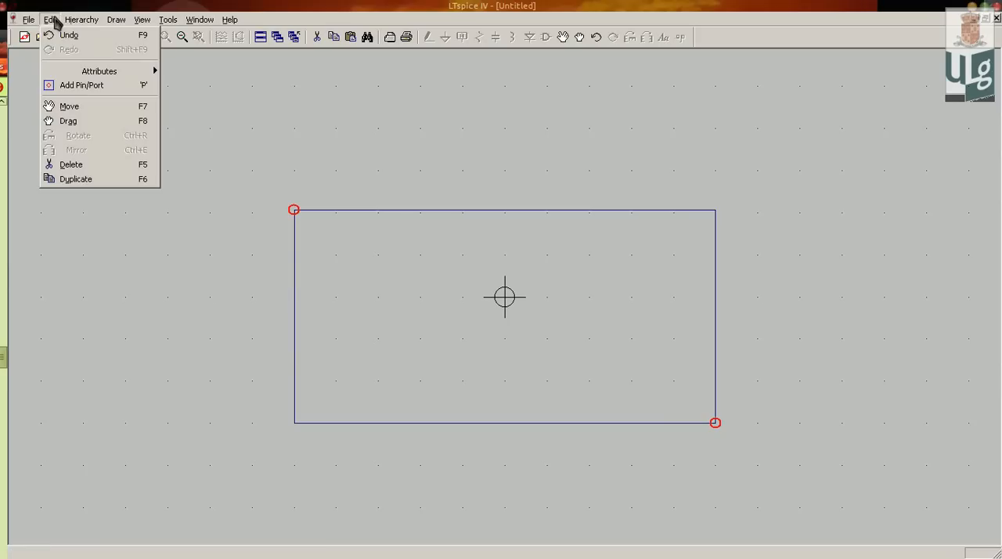
click(82, 85)
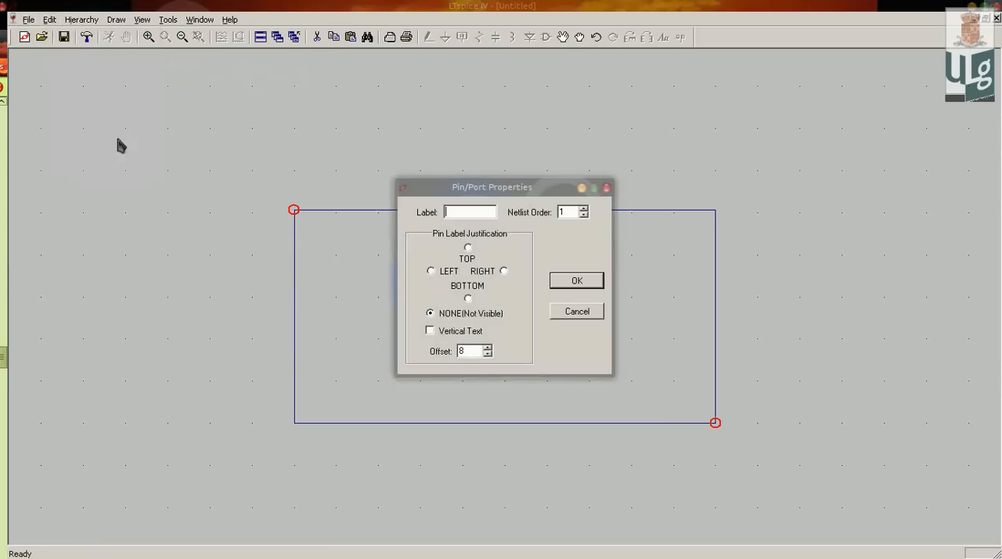
mouse_move(458, 210)
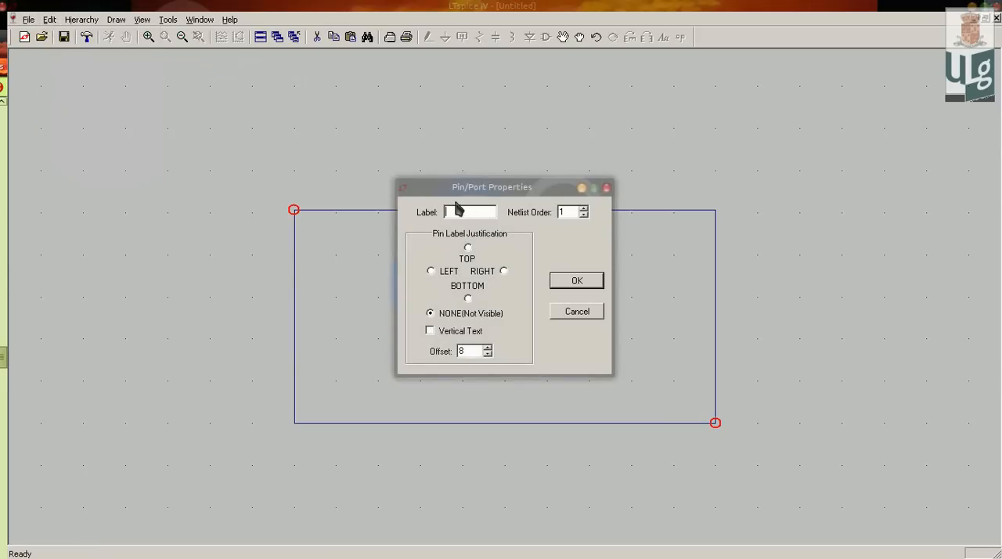
text(in)
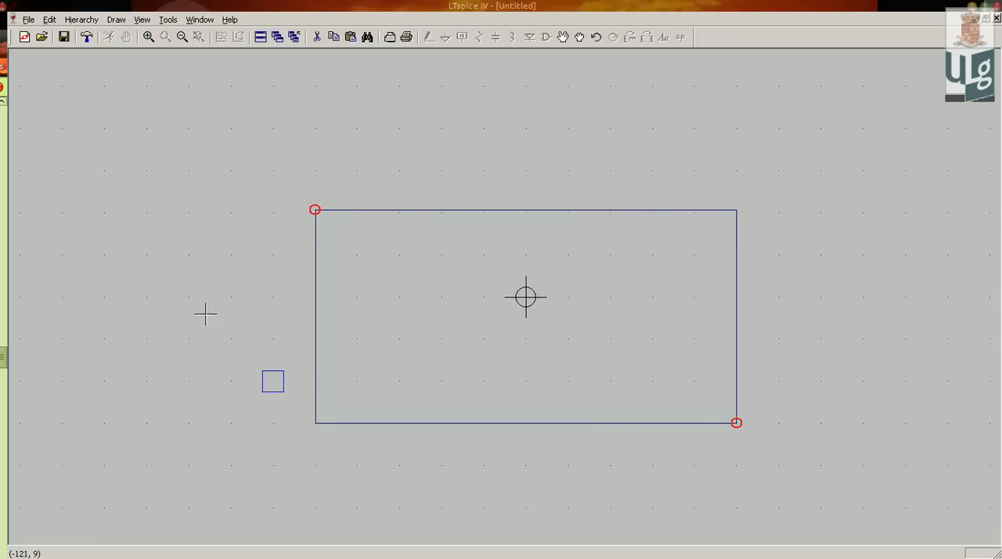
Step: Add a second pin named 'out' with labels shown above both pins, placed on opposite sides
click(48, 19)
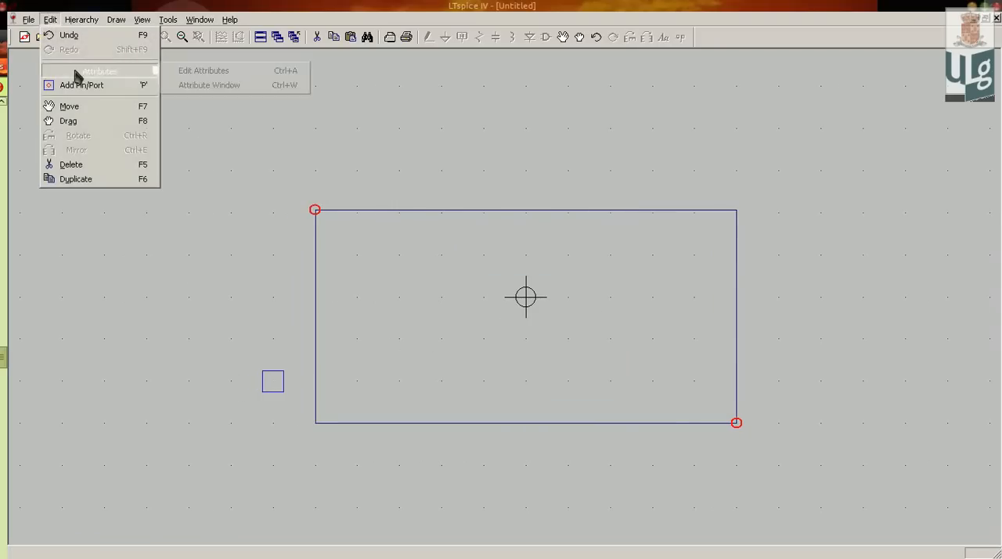
click(81, 85)
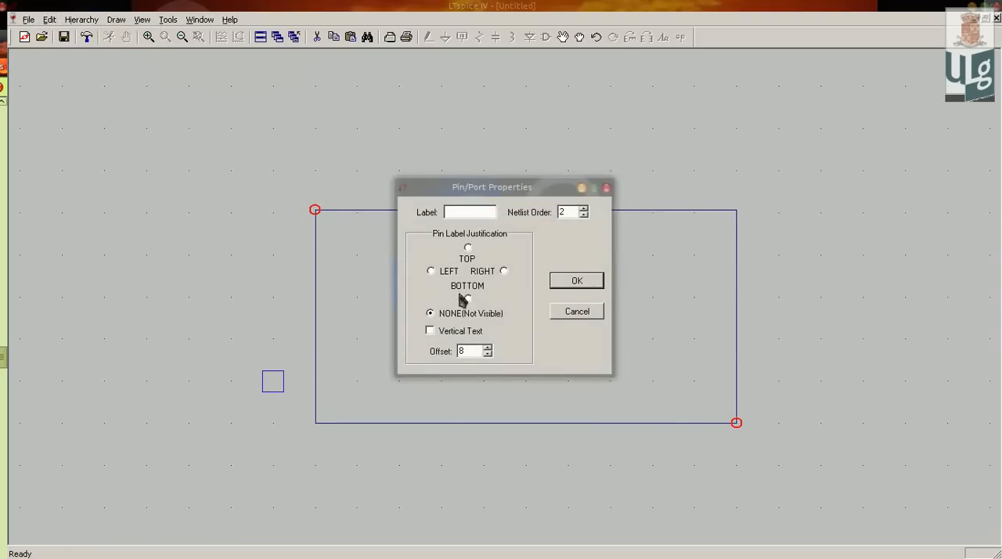
click(467, 298)
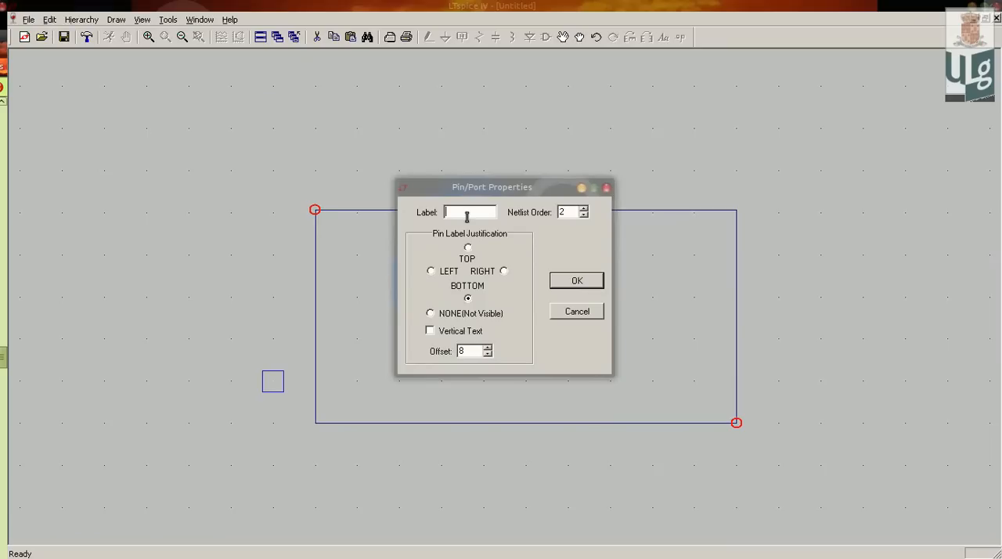
click(577, 281)
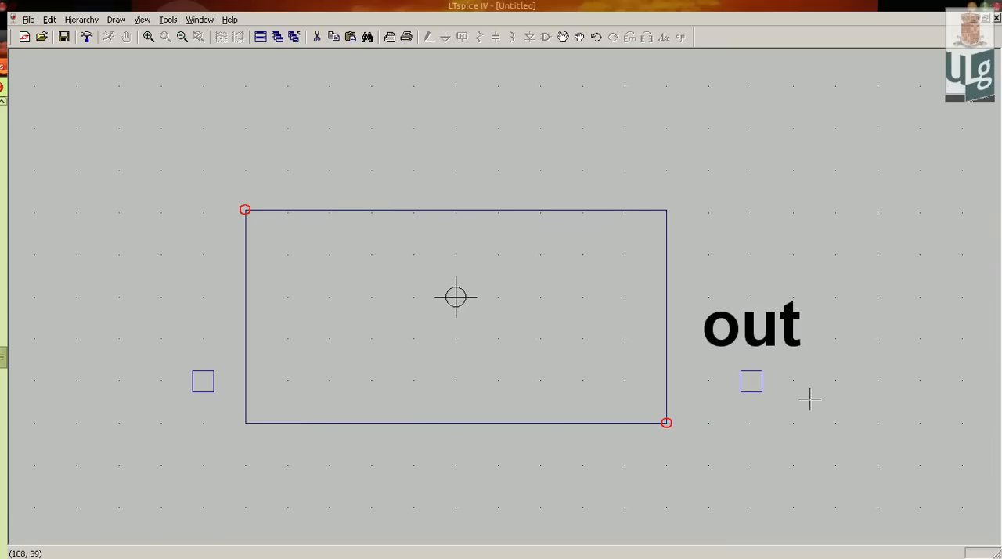
mouse_move(213, 407)
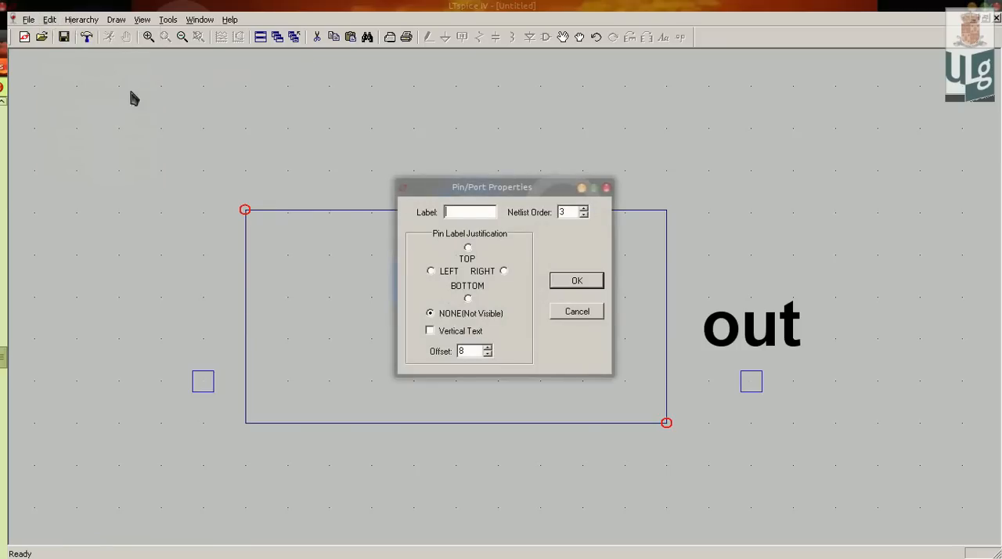
mouse_move(602, 216)
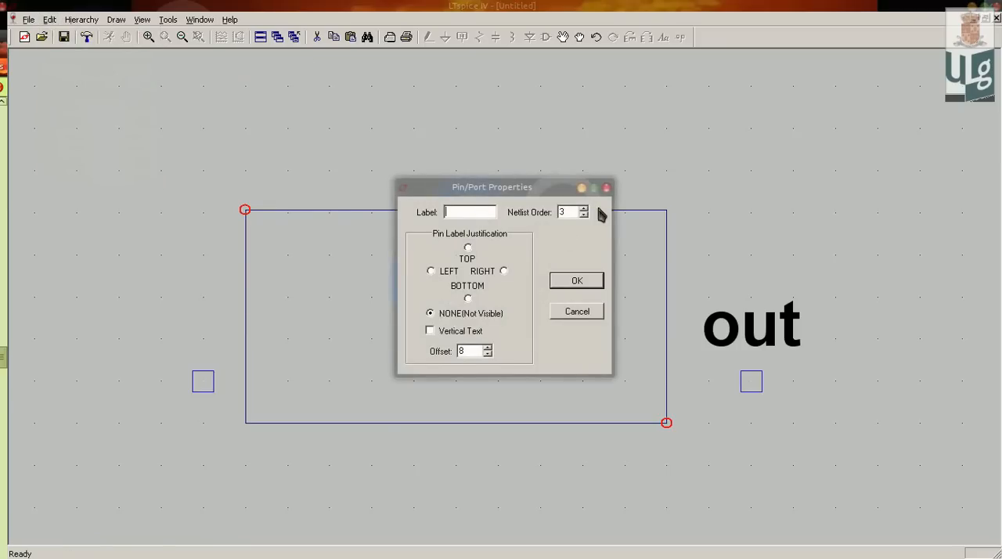
click(576, 310)
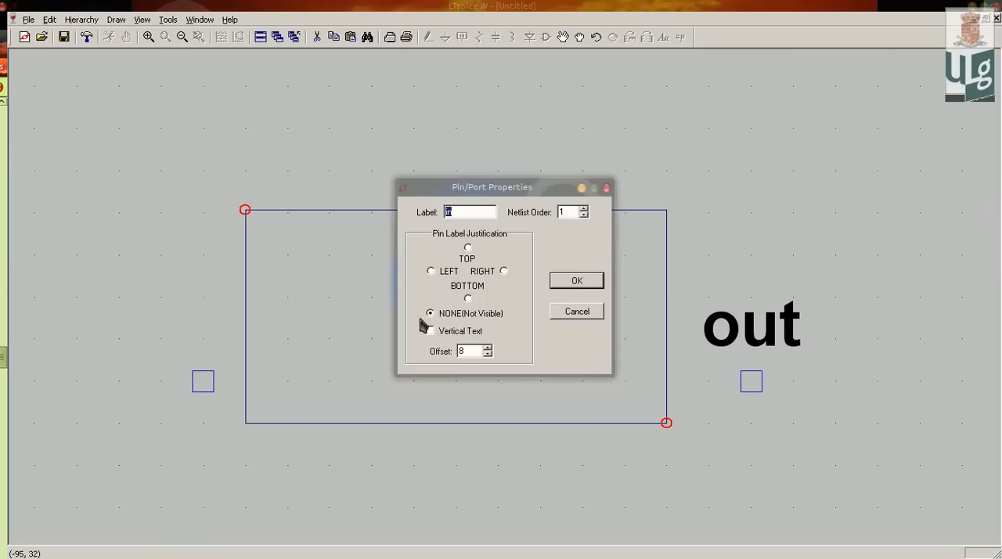
click(577, 280)
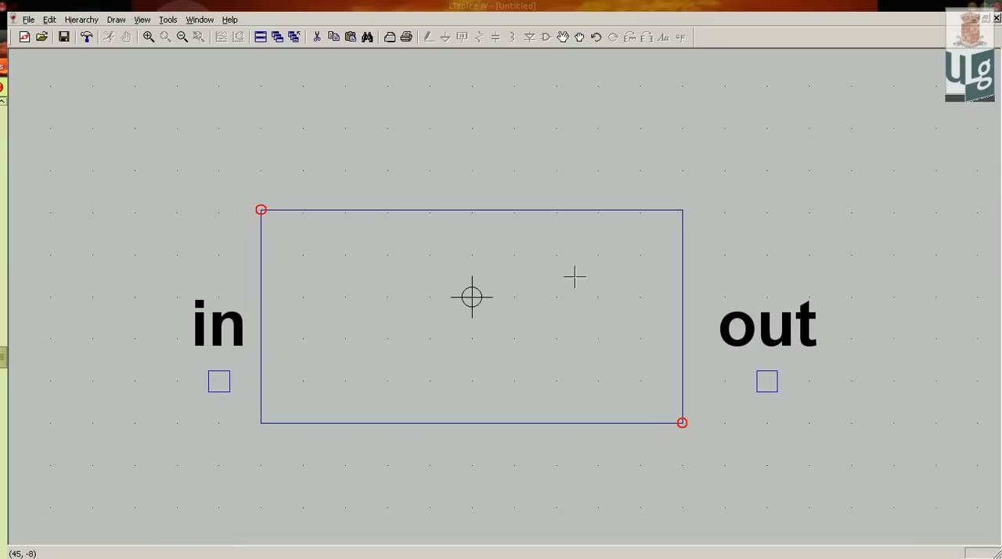
mouse_move(272, 430)
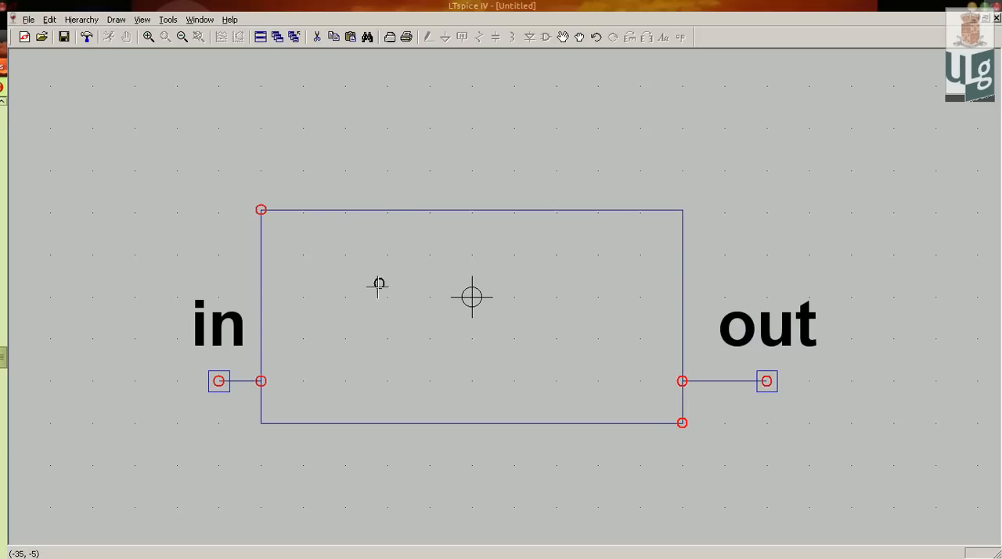
mouse_move(423, 326)
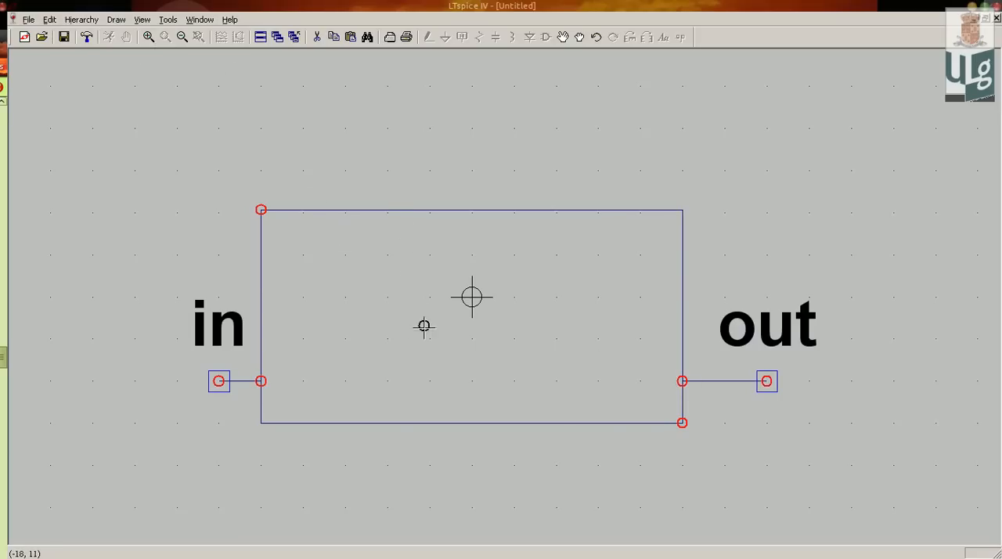
mouse_move(342, 253)
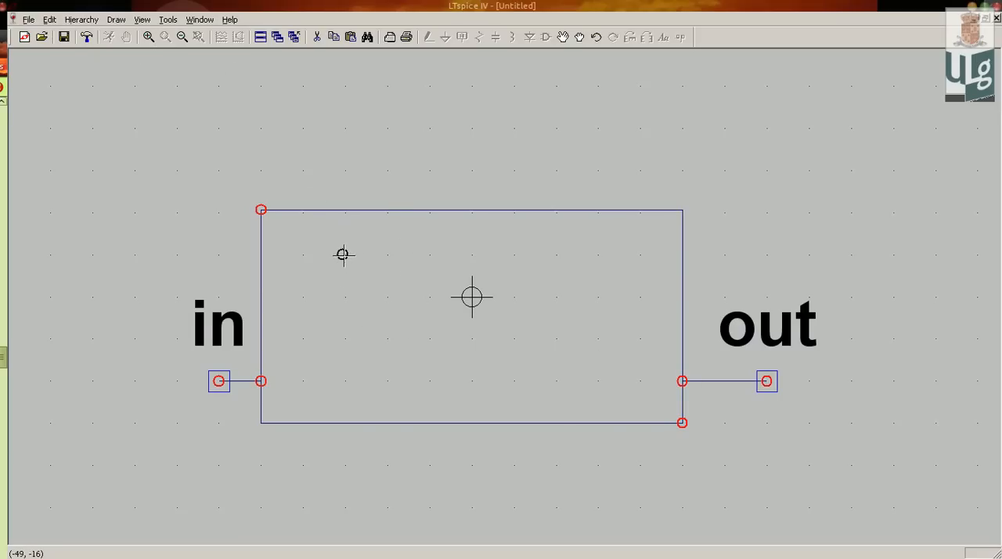
Step: Draw a line of the low-pass curve inside the rectangle
drag(345, 254, 345, 382)
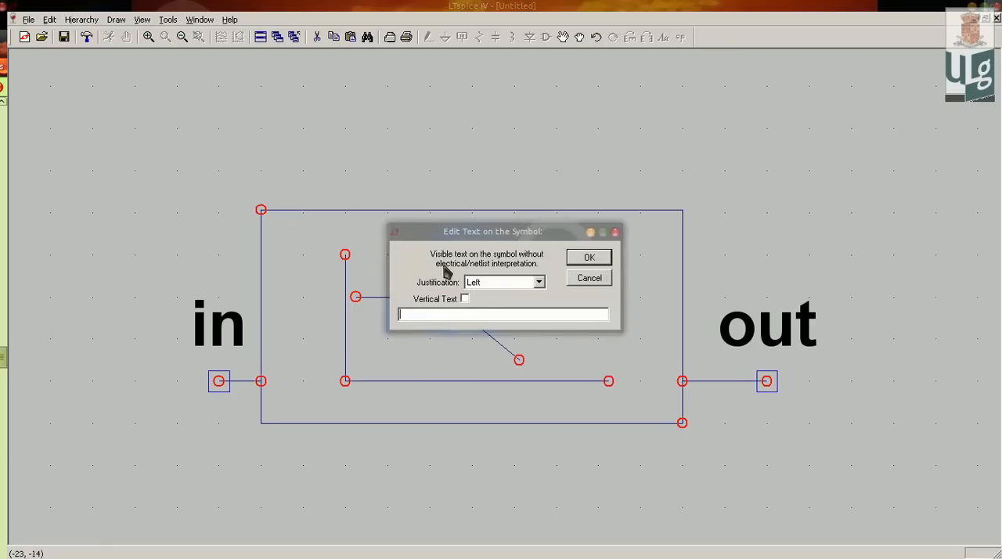
Step: Place the text 'LP' inside the symbol box and view its attributes without changes
text(LP)
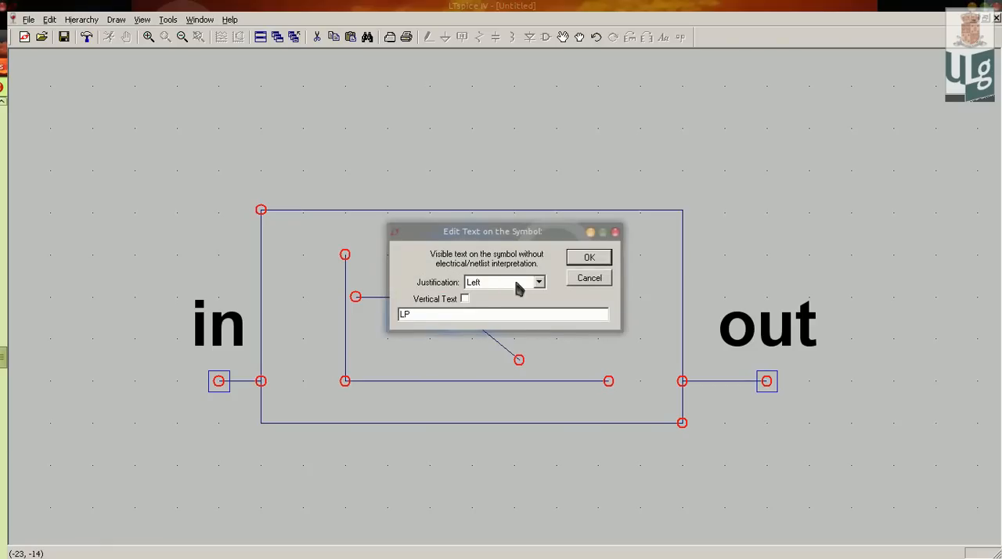
click(589, 257)
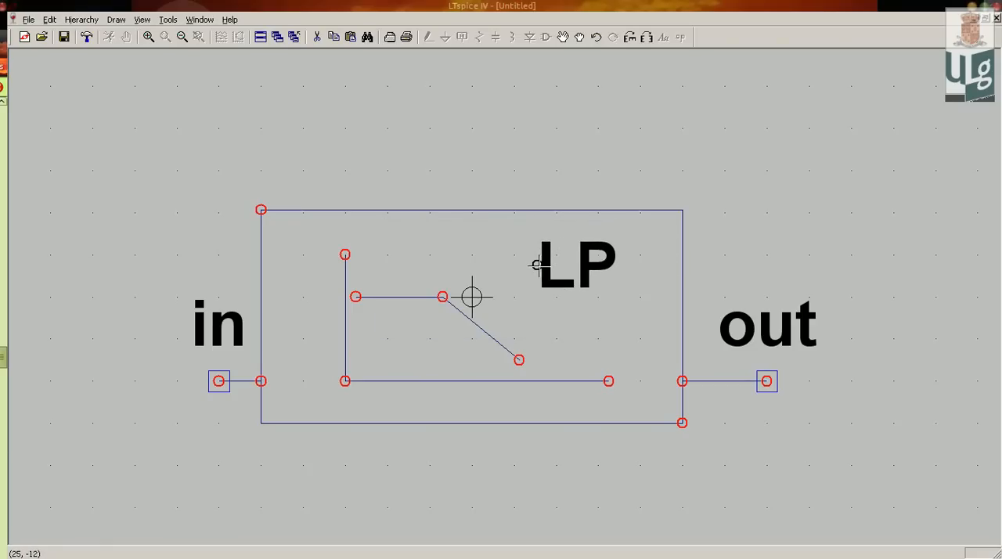
mouse_move(172, 166)
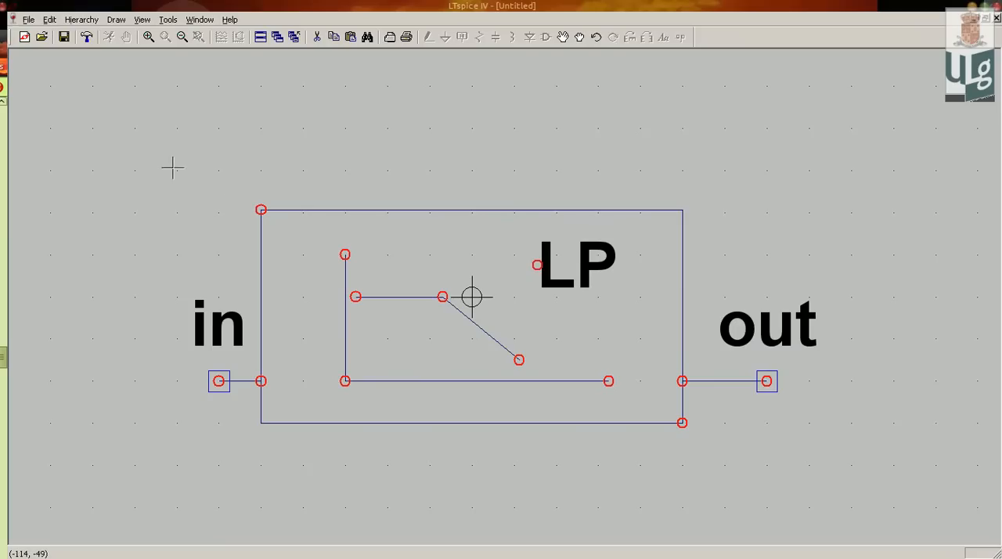
click(49, 19)
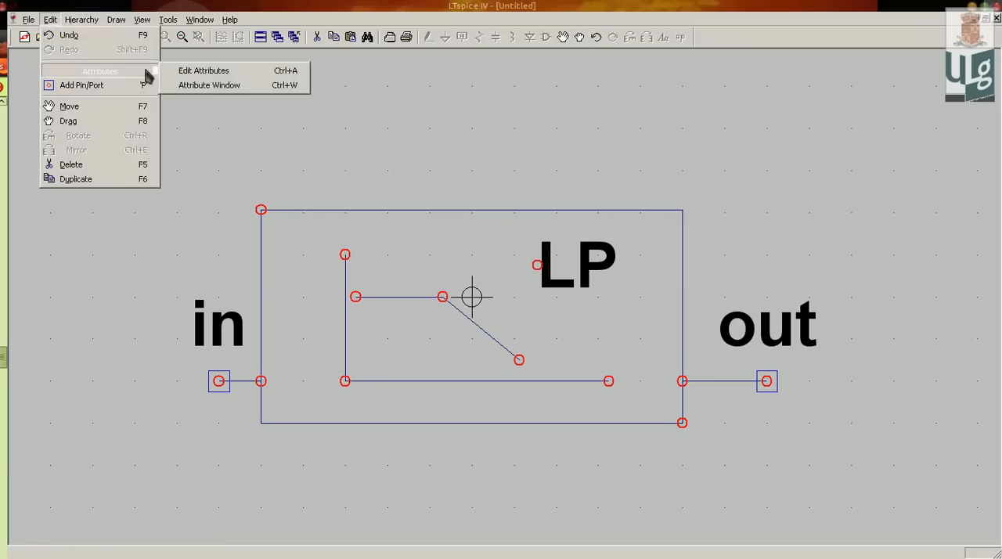
click(203, 70)
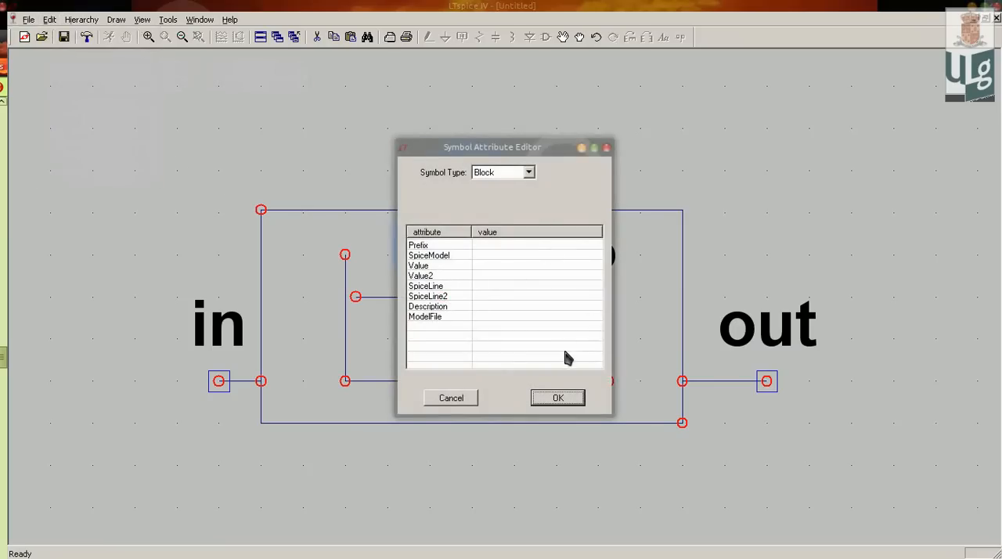
click(557, 398)
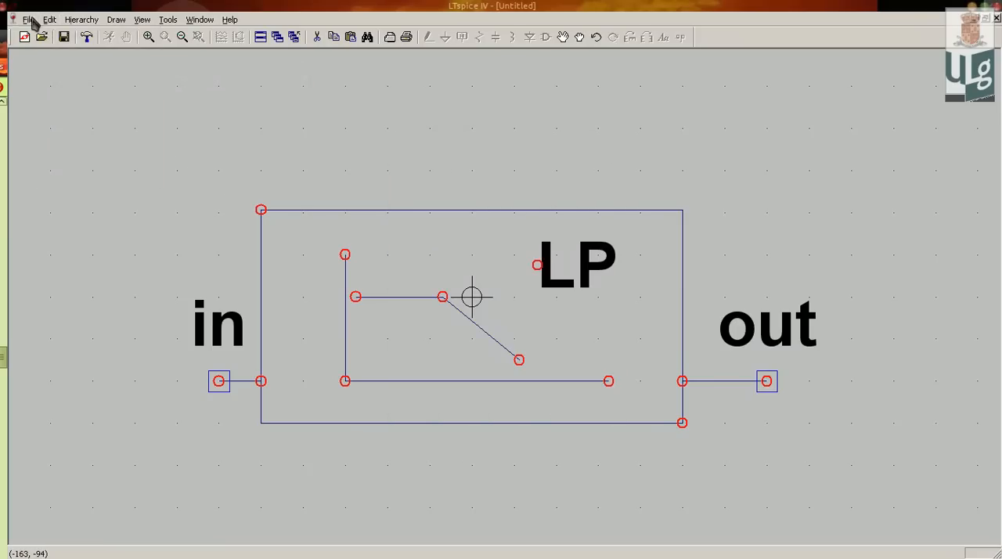
mouse_move(133, 250)
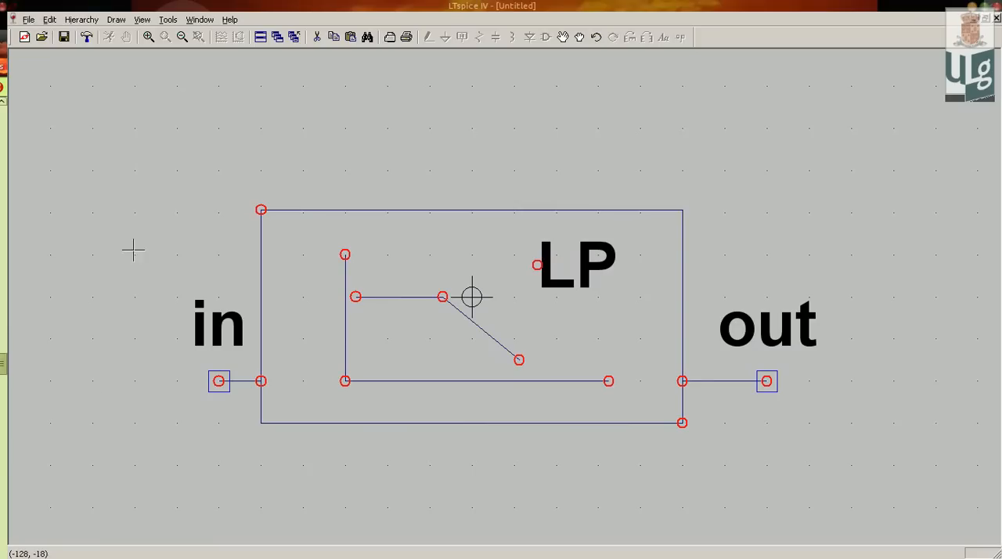
Step: Save the symbol as LP.asy in the Ma_lib folder
click(28, 19)
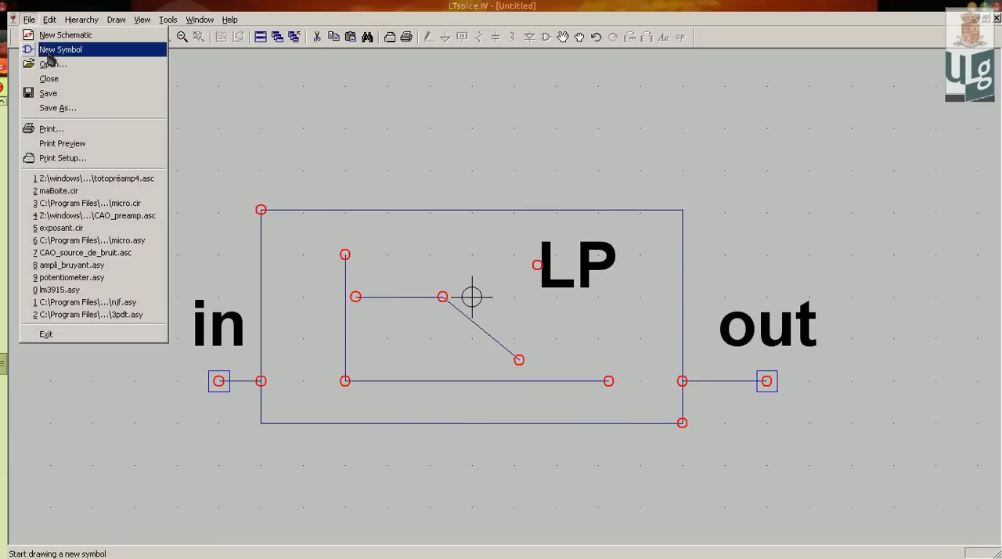
click(56, 107)
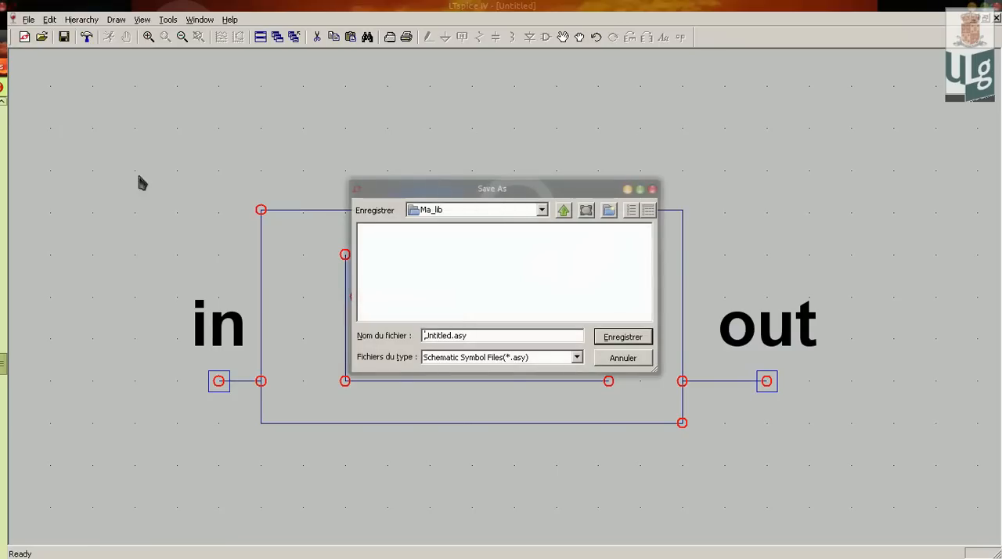
click(564, 210)
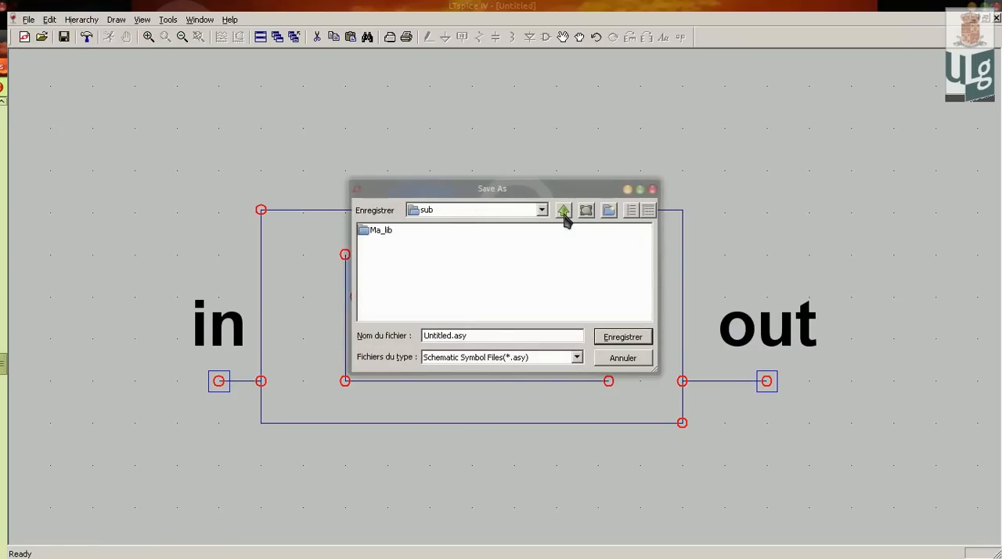
mouse_move(384, 235)
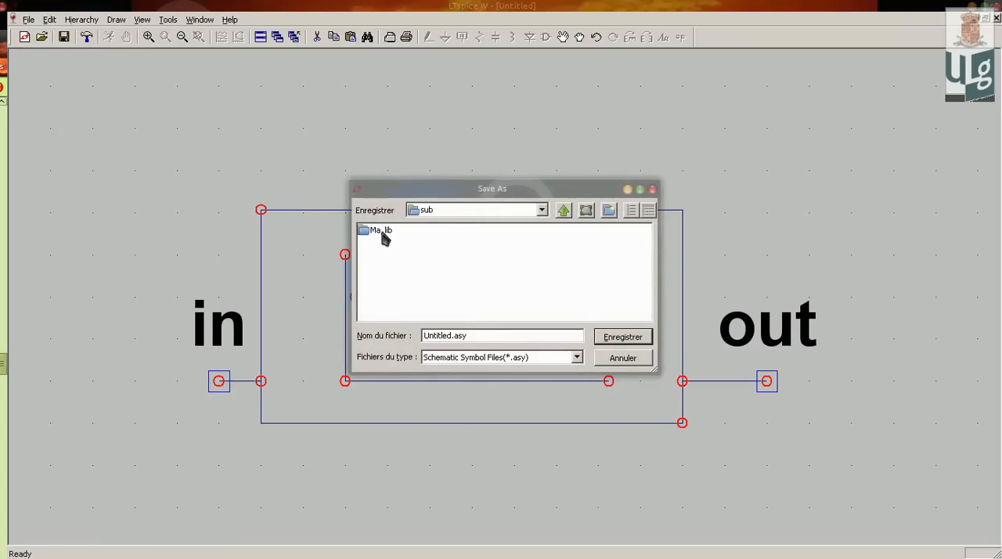
double_click(379, 228)
text(L)
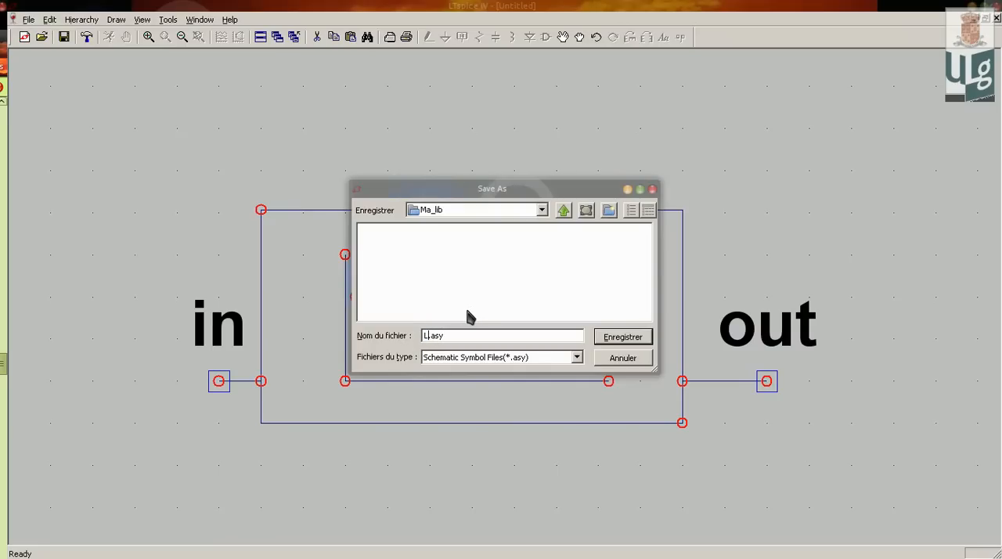
click(624, 337)
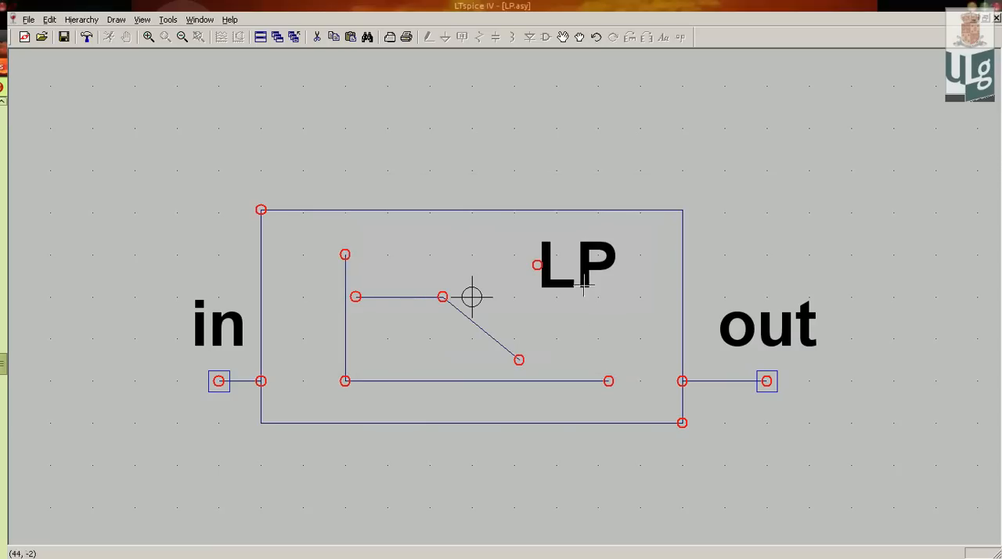
mouse_move(567, 207)
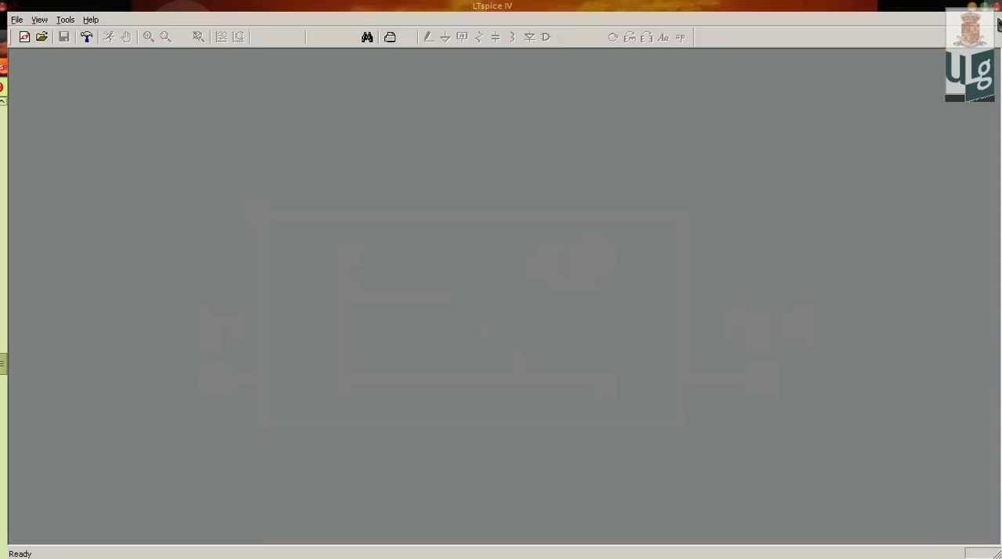
Step: Place the LP symbol from Ma_lib onto a new schematic
click(16, 19)
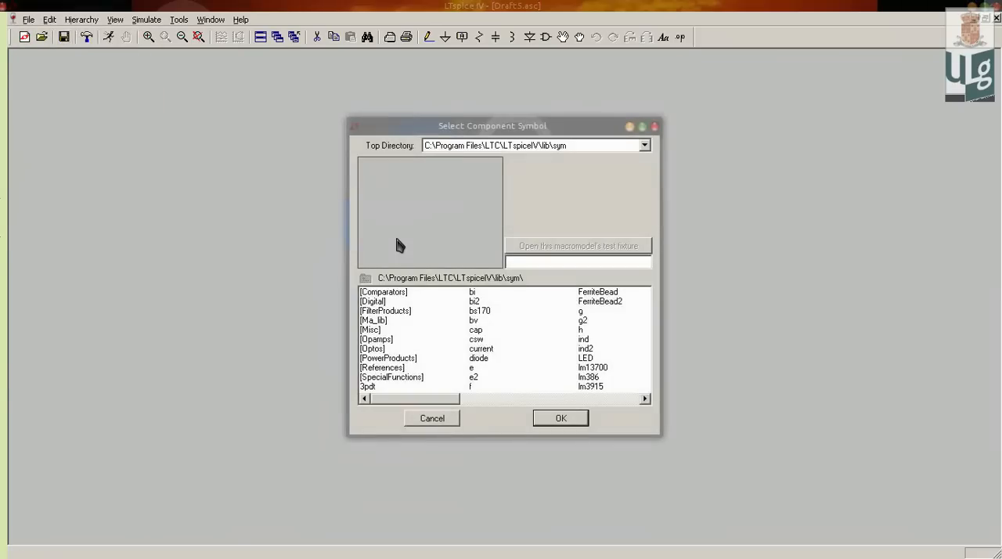
click(560, 417)
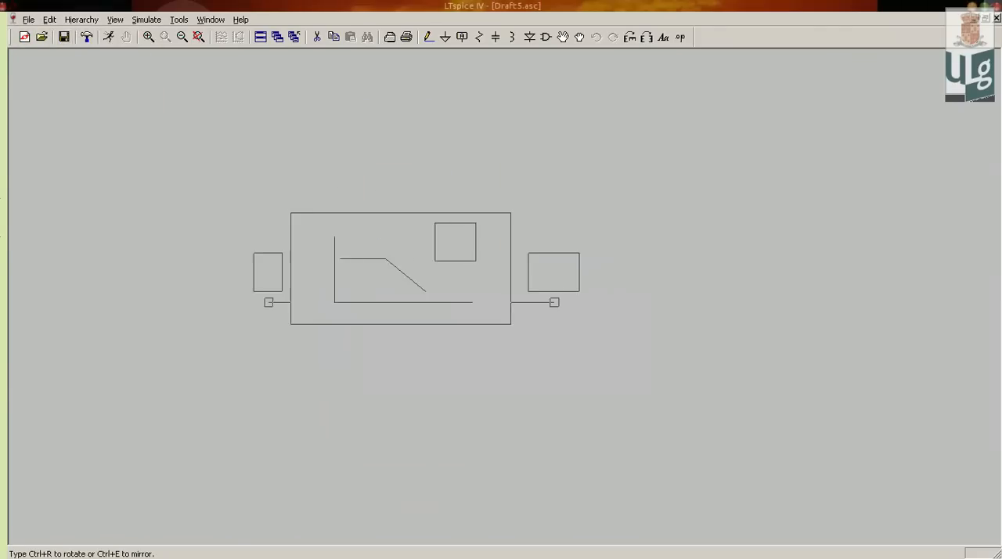